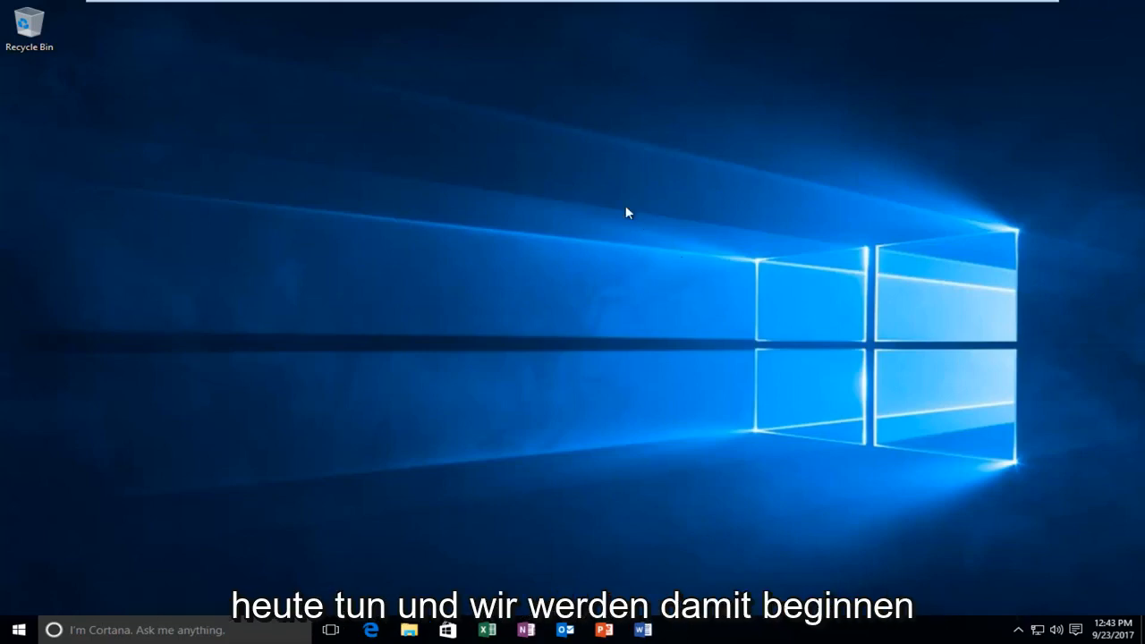
pyautogui.moveTo(4, 576)
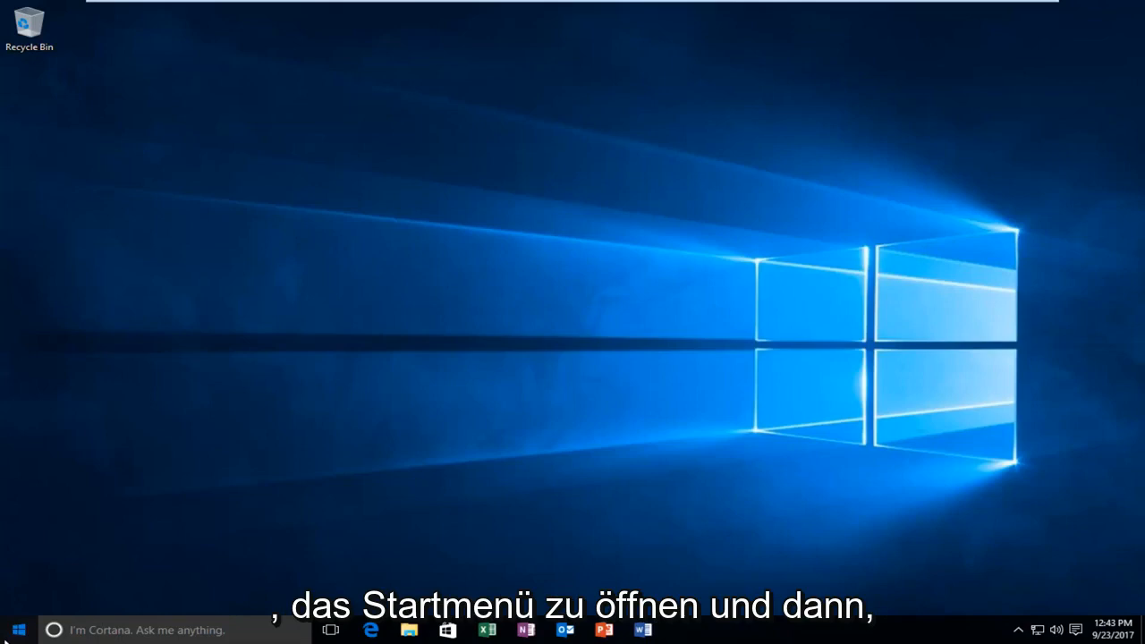
# Search the Start menu for 'local group policy', 'gpedit', then 'group' to launch the editor
pyautogui.click(14, 630)
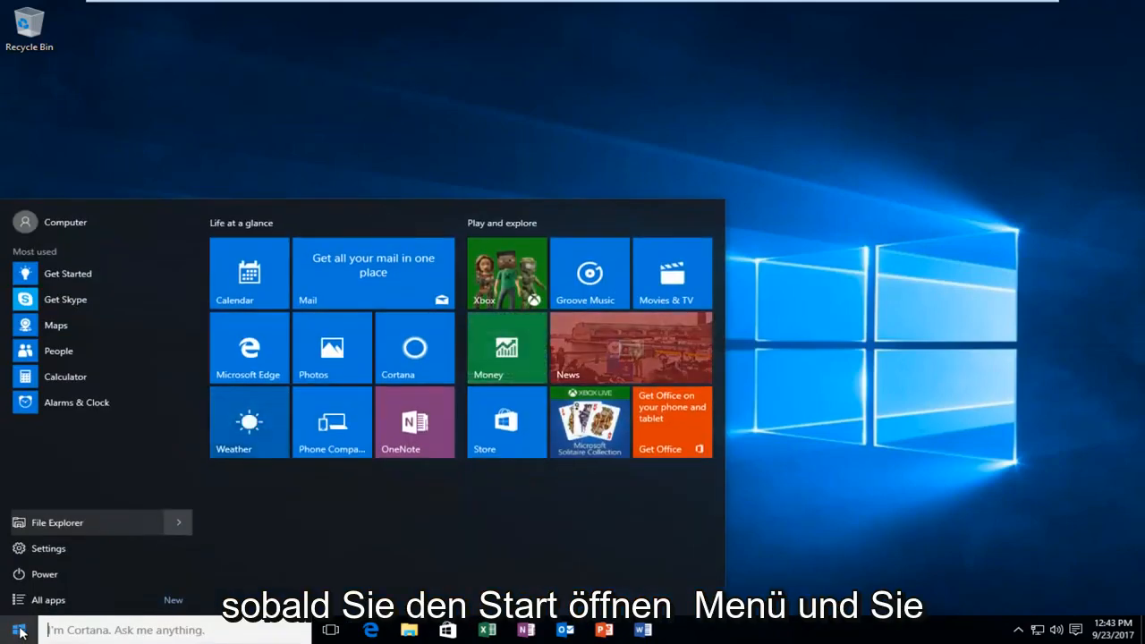
pyautogui.write('local group policy')
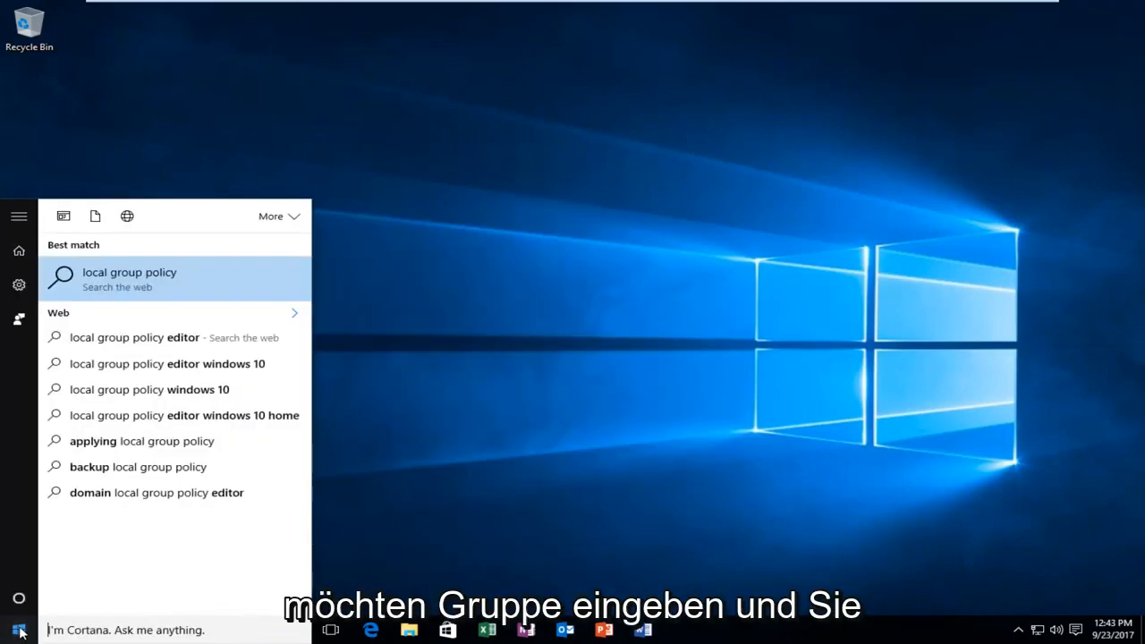
pyautogui.click(19, 251)
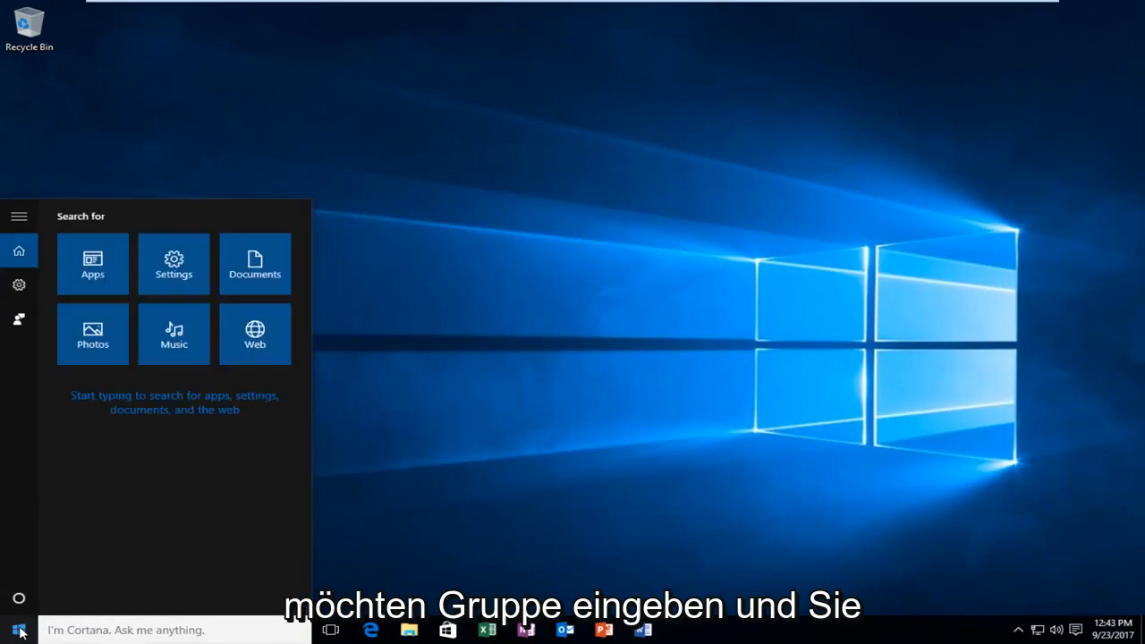
pyautogui.write('gpedit')
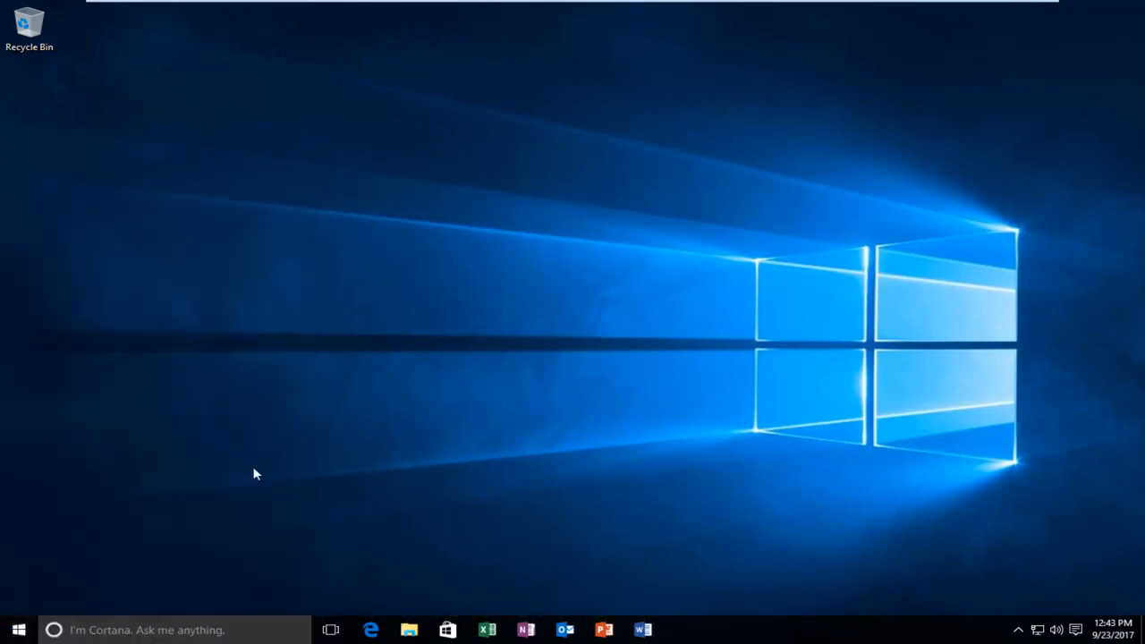
pyautogui.click(18, 630)
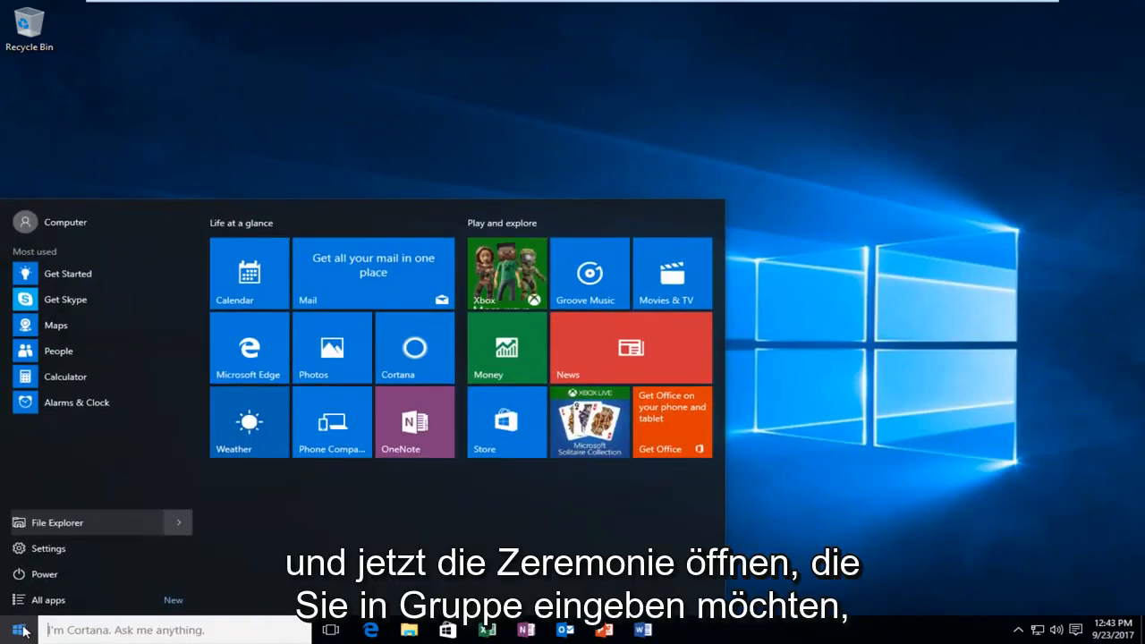
pyautogui.write('g')
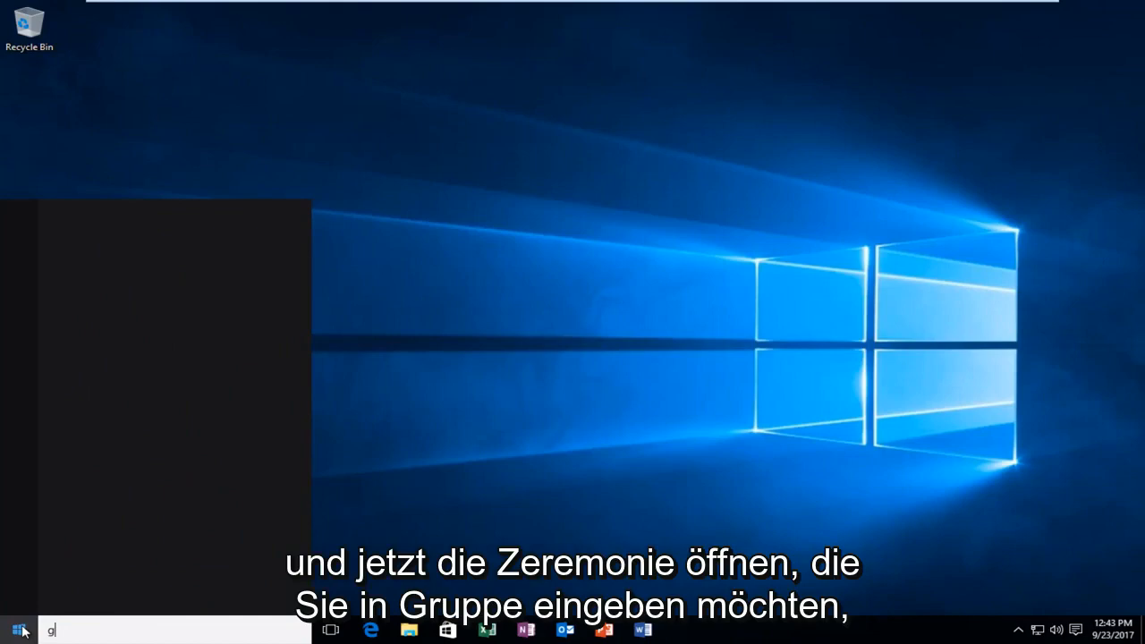
pyautogui.write('roup')
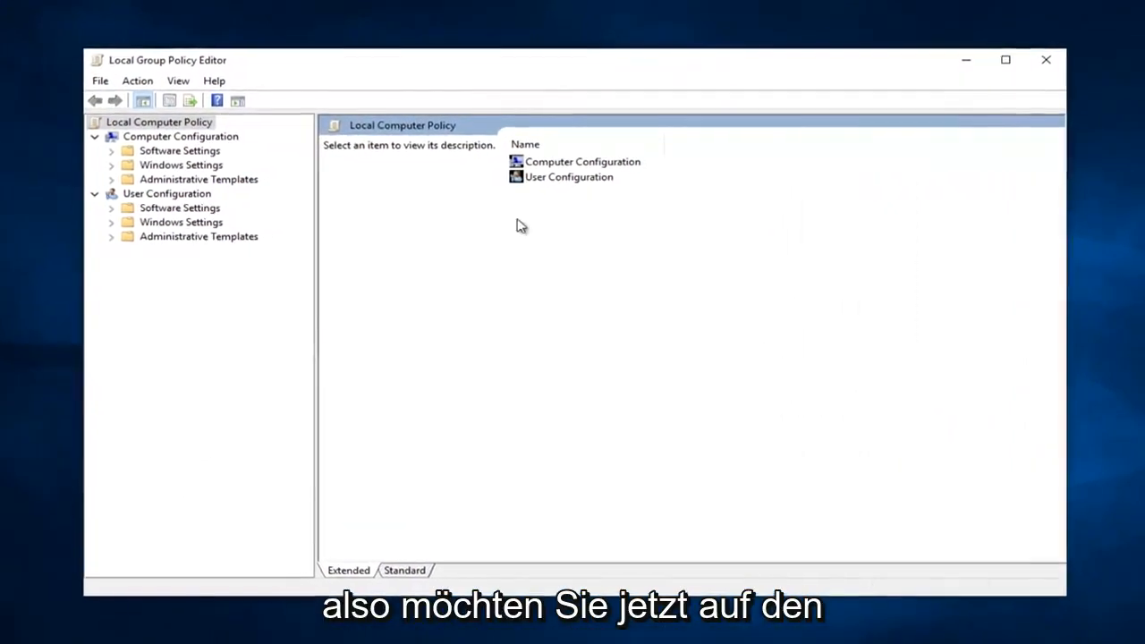
# Browse User Configuration > Administrative Templates to the Attachment Manager policies
pyautogui.click(568, 177)
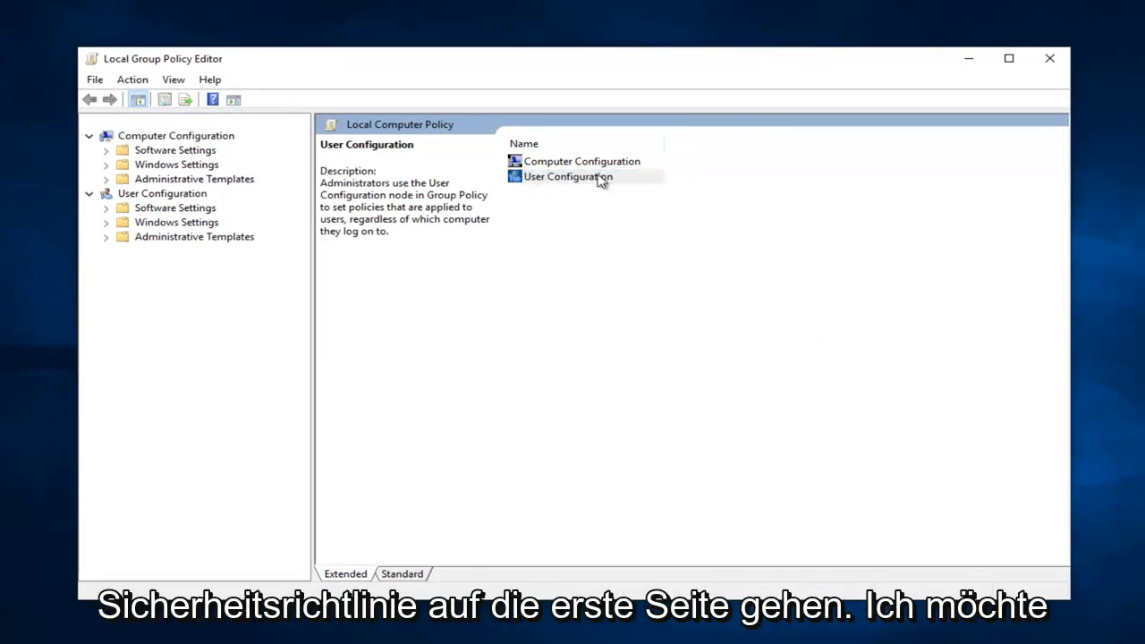
pyautogui.doubleClick(568, 176)
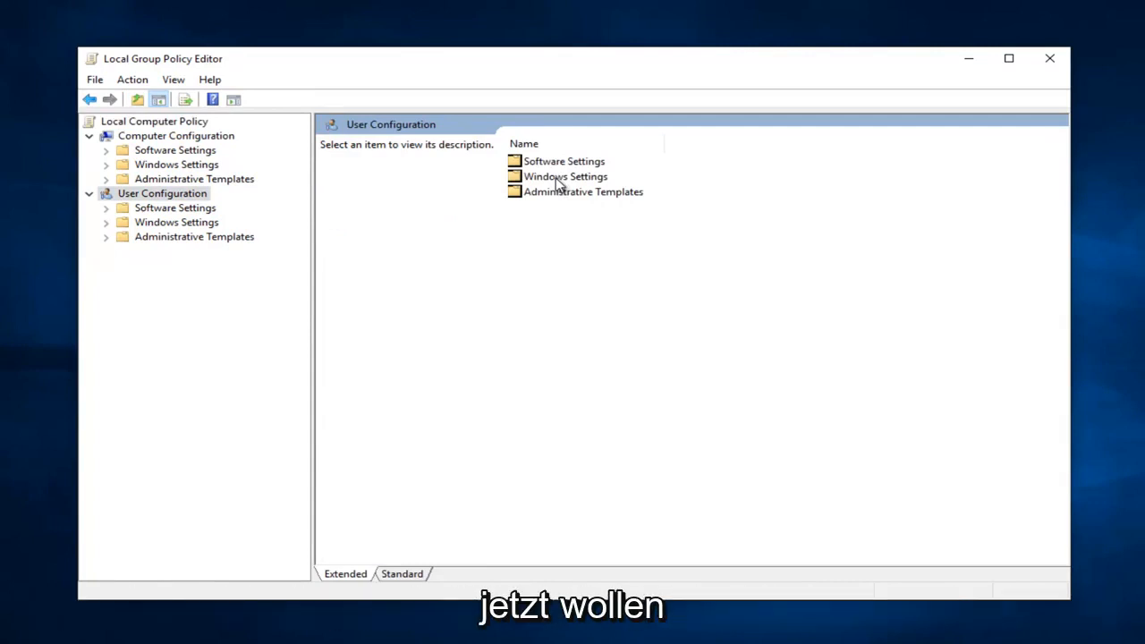
pyautogui.click(194, 237)
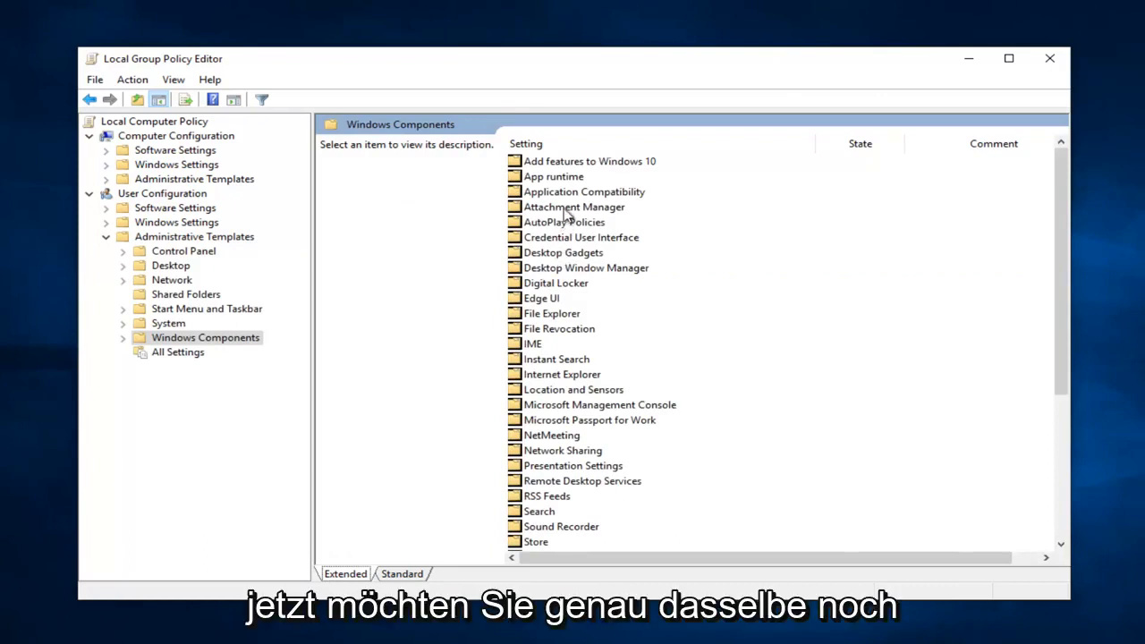
pyautogui.click(575, 207)
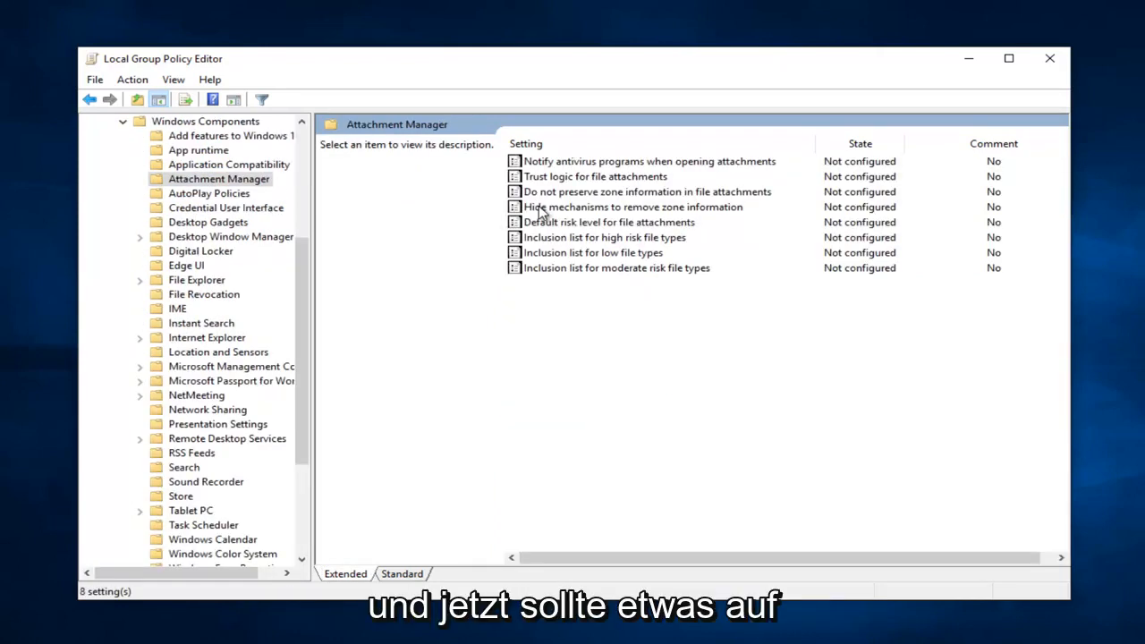
pyautogui.moveTo(546, 278)
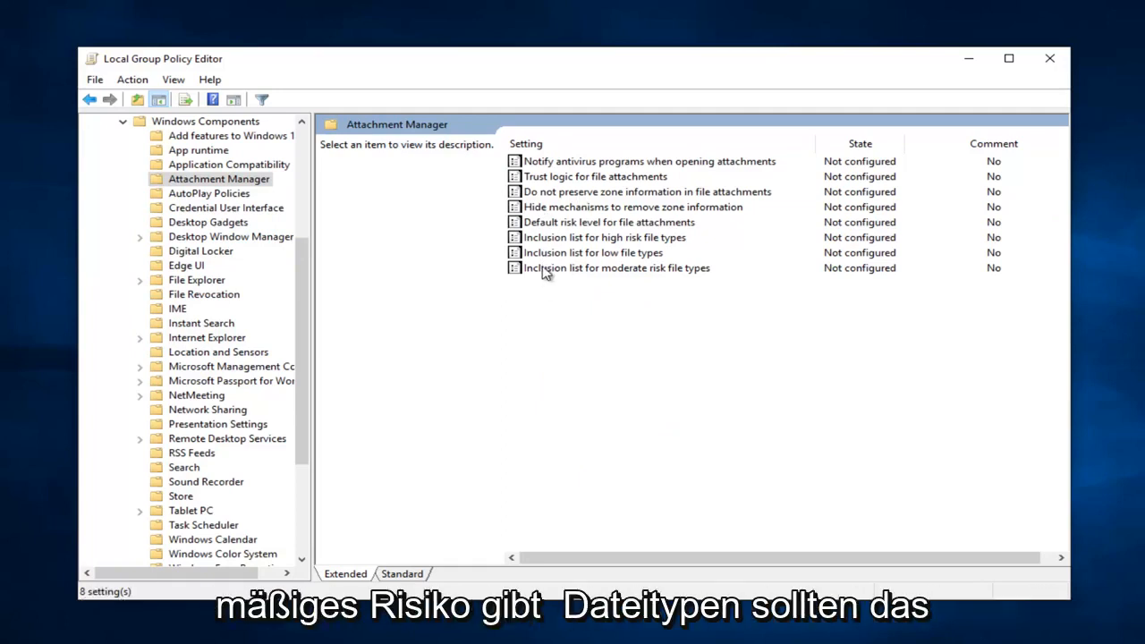
pyautogui.moveTo(674, 278)
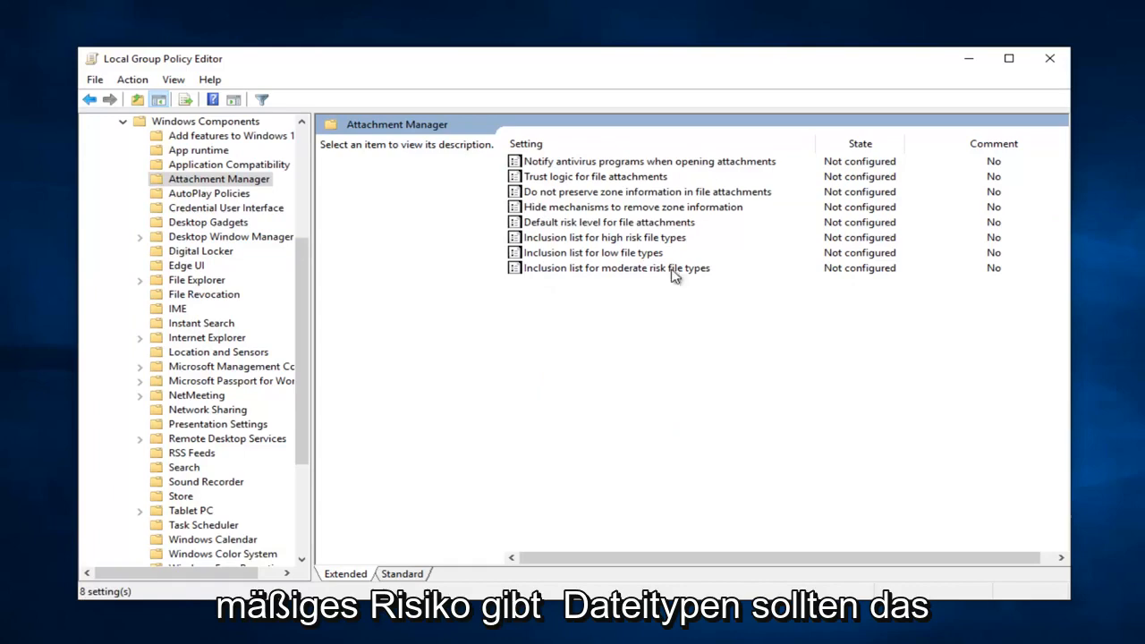
# Open the 'Inclusion list for moderate risk file types' policy for editing
pyautogui.click(616, 268)
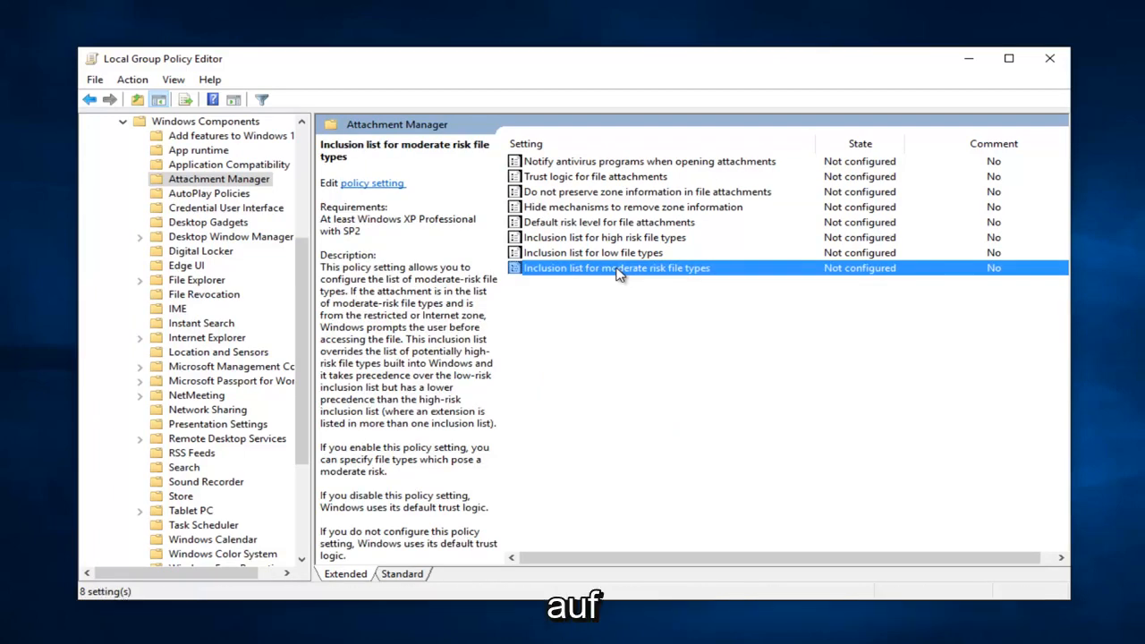
pyautogui.doubleClick(615, 268)
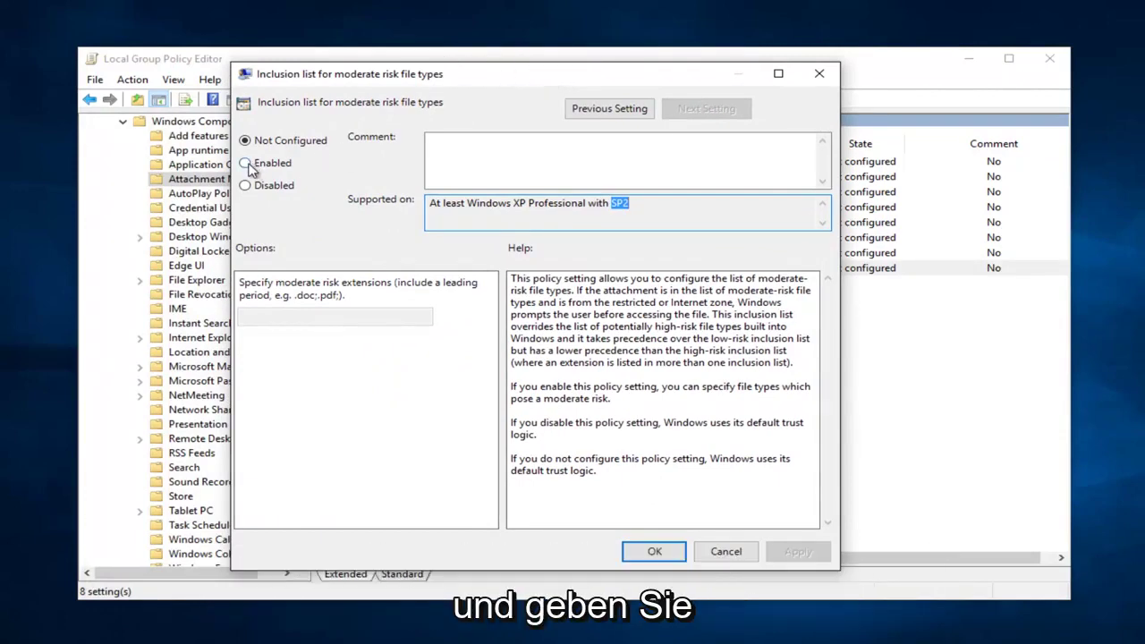
# Enable the policy and enter '.exe' as the moderate risk file extension
pyautogui.click(245, 163)
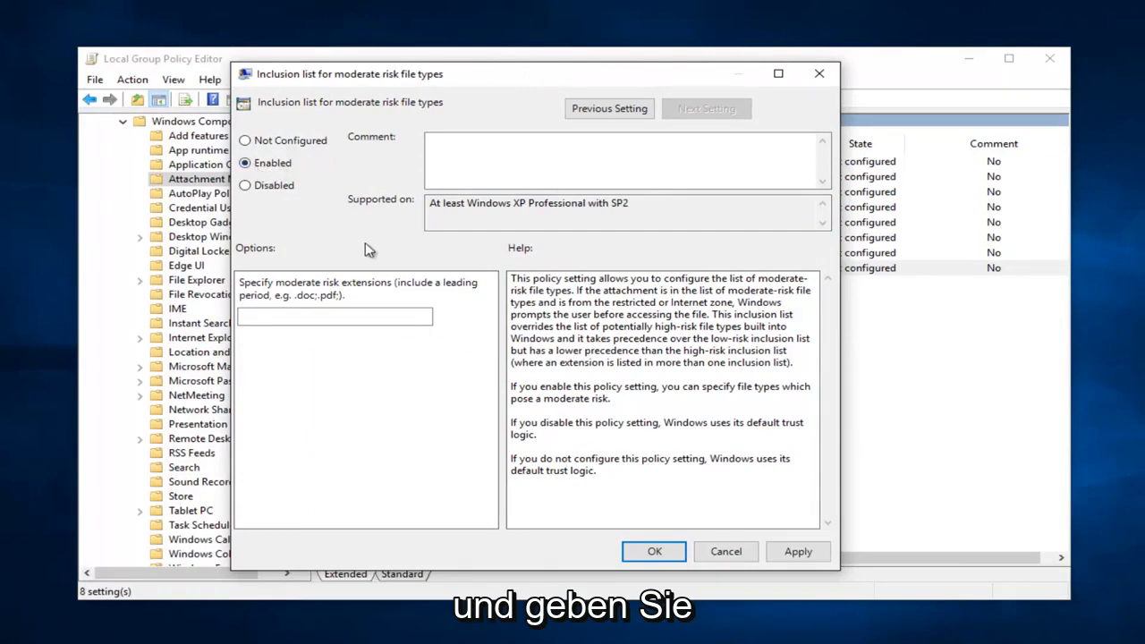
pyautogui.moveTo(342, 291)
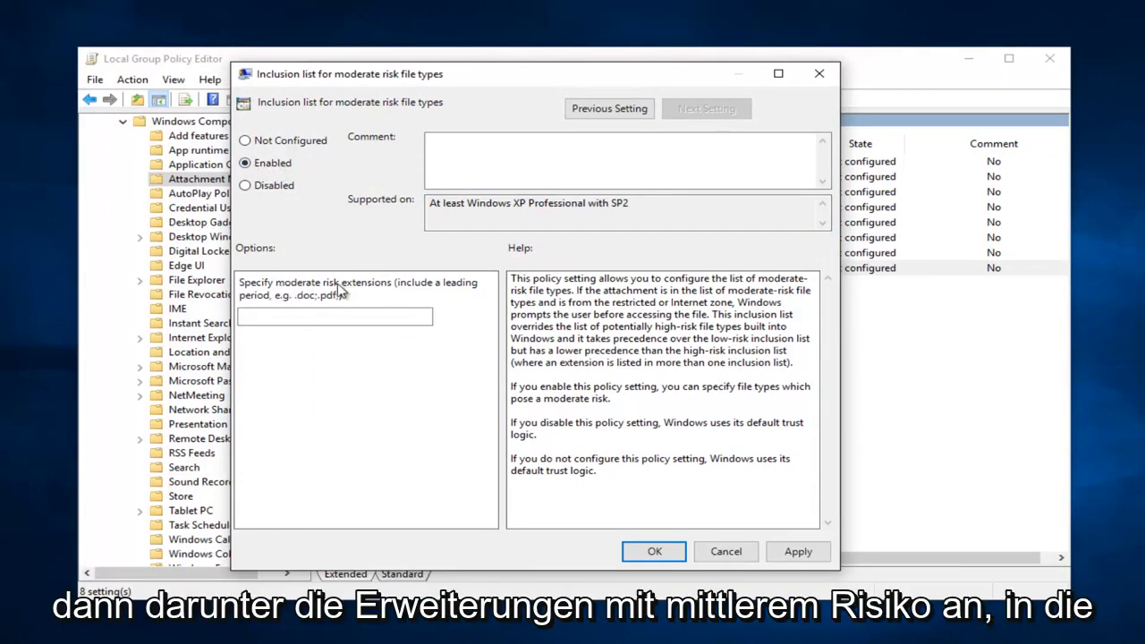
pyautogui.click(334, 316)
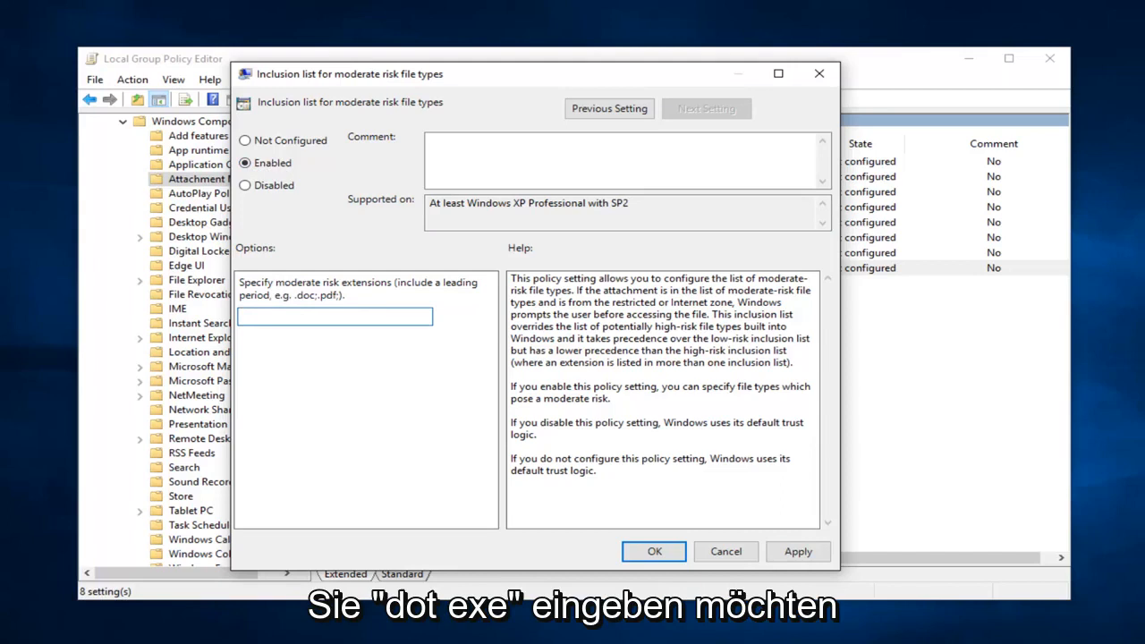
pyautogui.write('.exe')
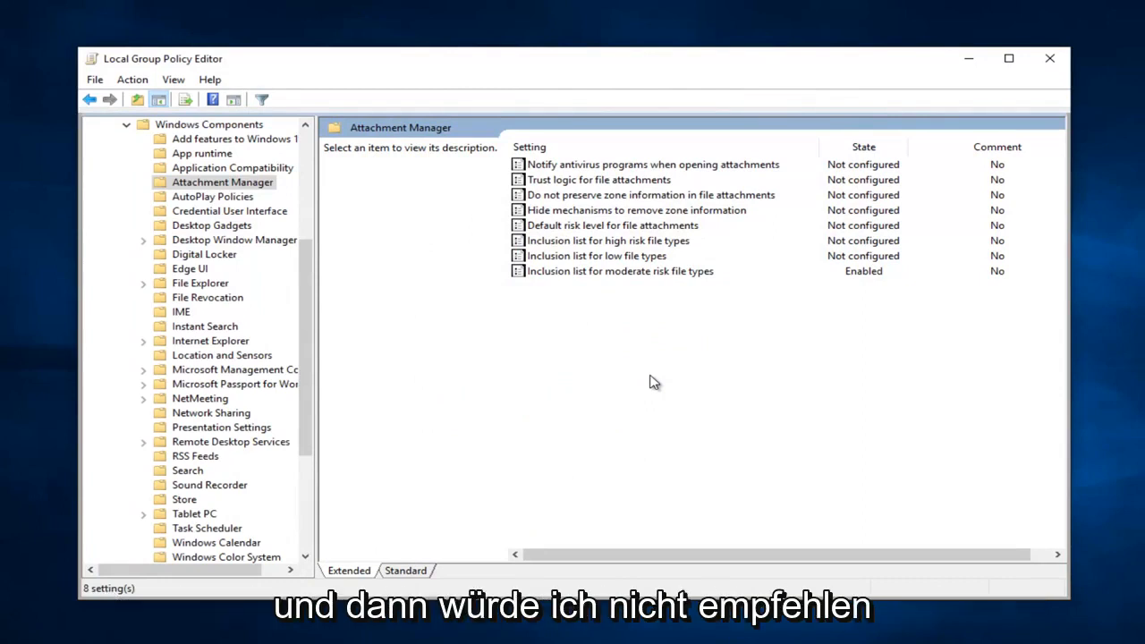
pyautogui.moveTo(771, 338)
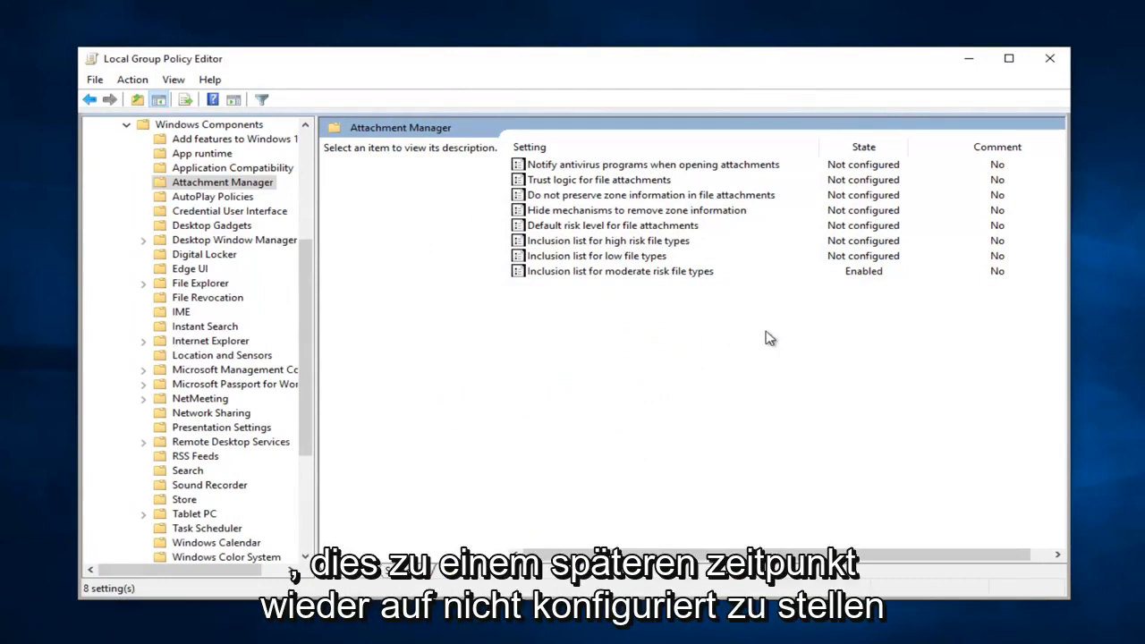
pyautogui.moveTo(612, 321)
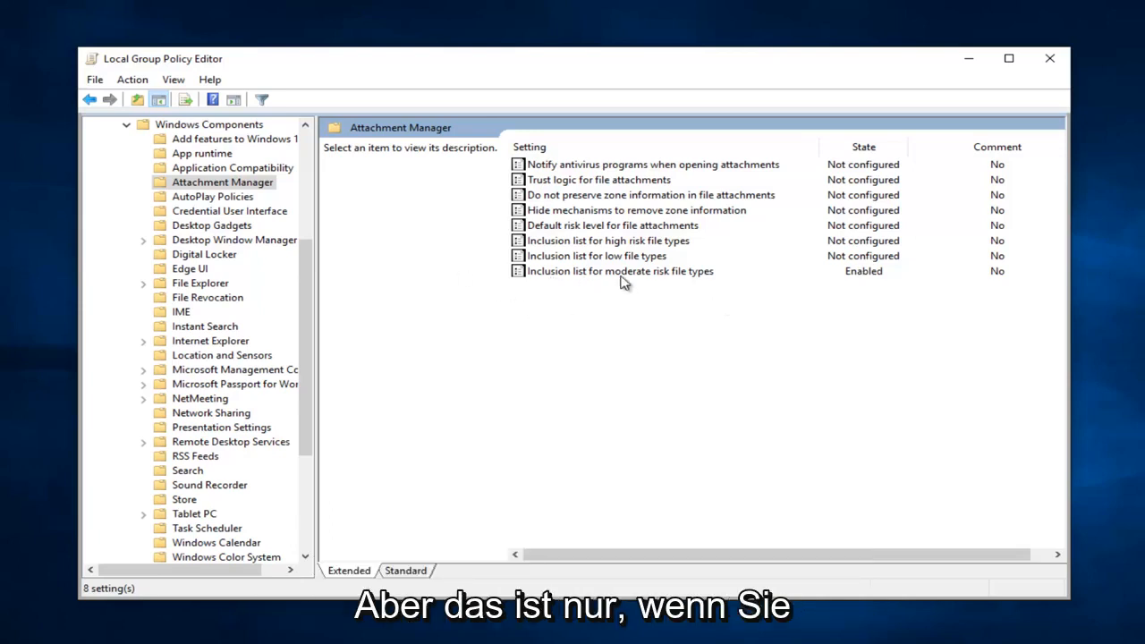
pyautogui.moveTo(723, 391)
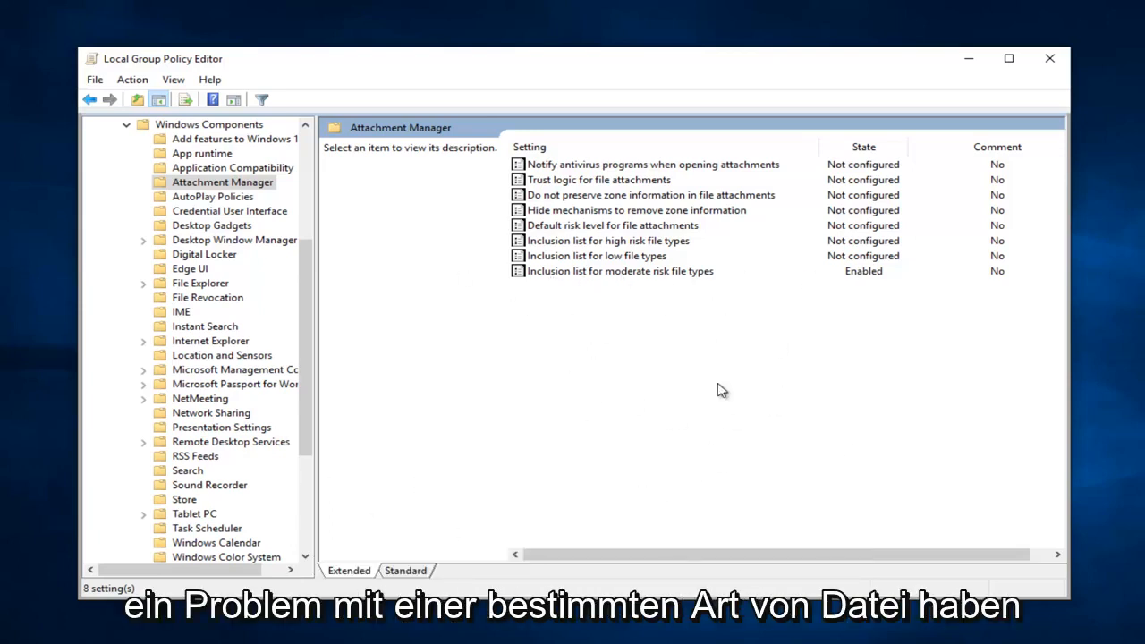
pyautogui.moveTo(719, 404)
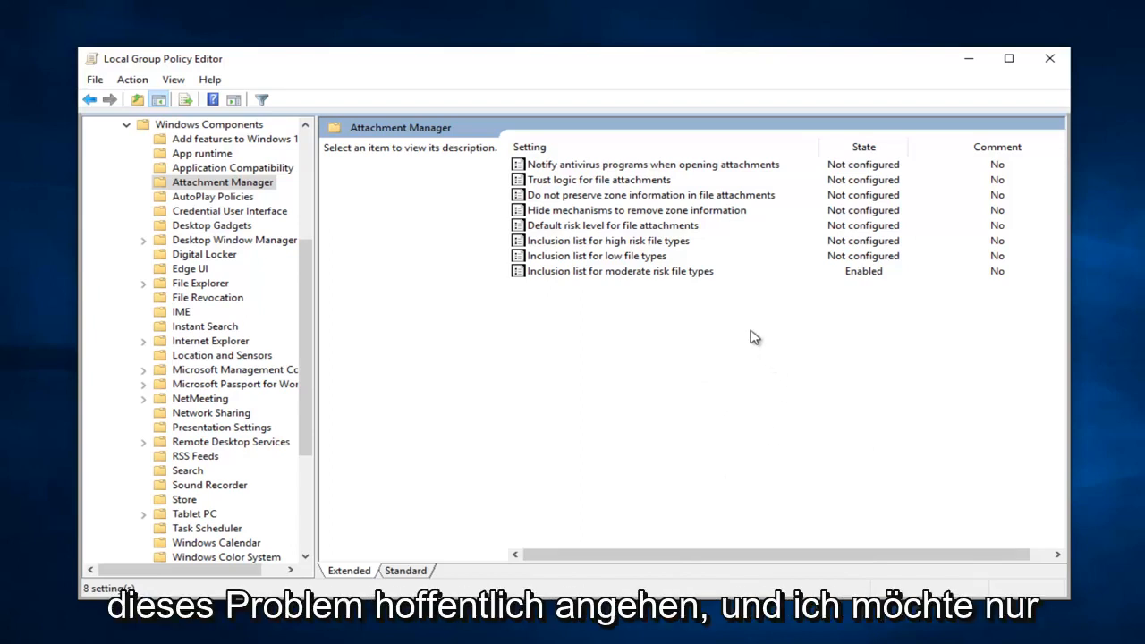
pyautogui.moveTo(616, 266)
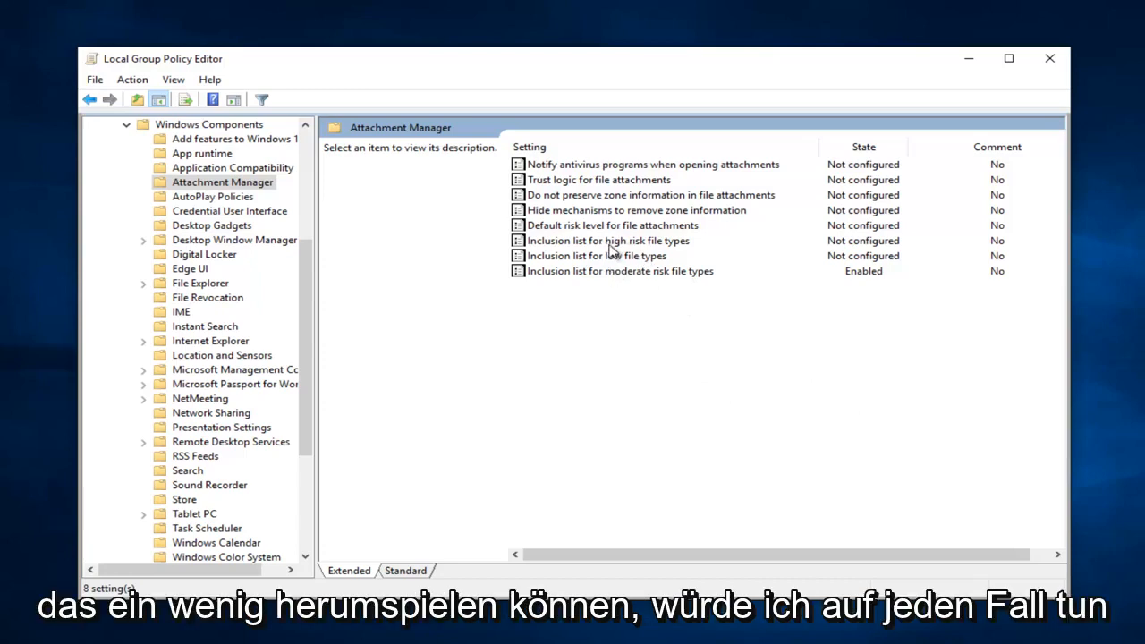
pyautogui.click(609, 240)
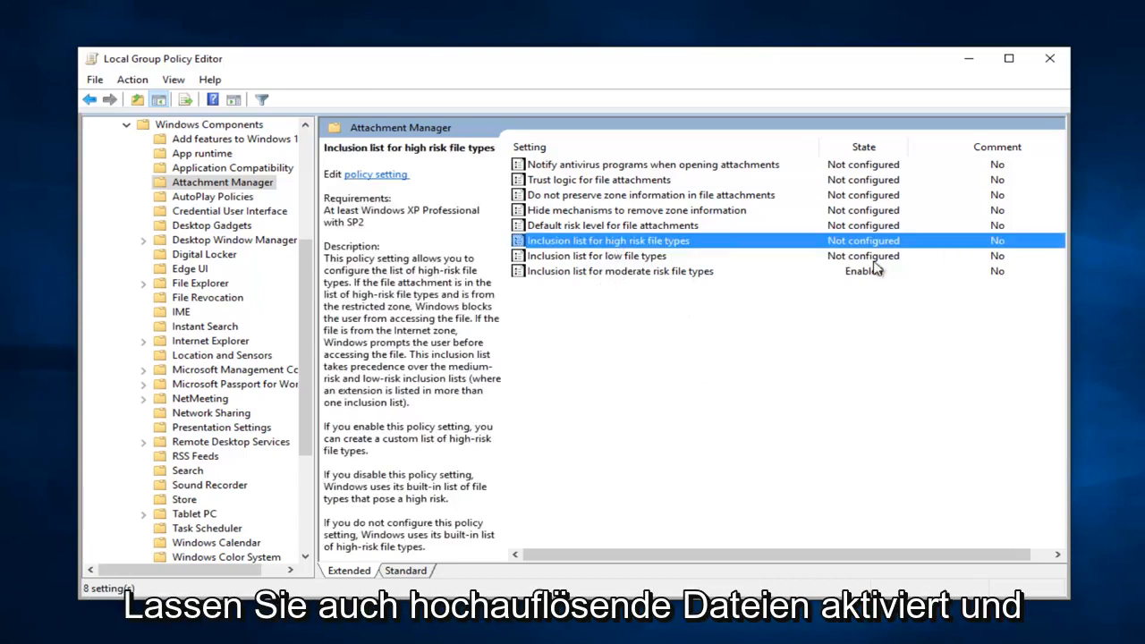
pyautogui.moveTo(696, 296)
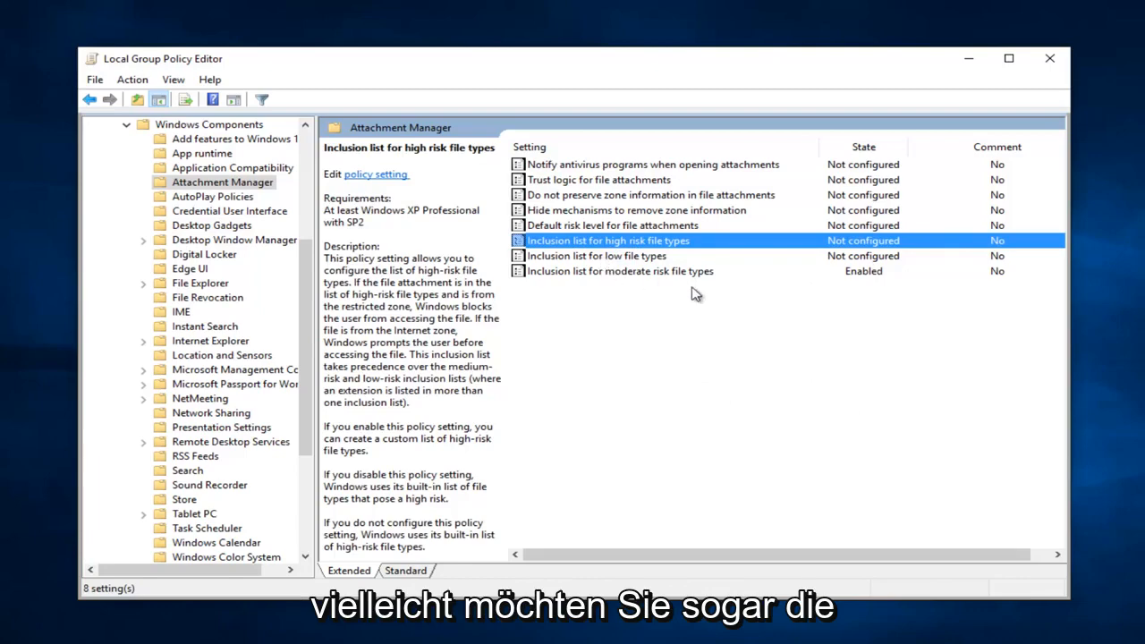
pyautogui.click(596, 255)
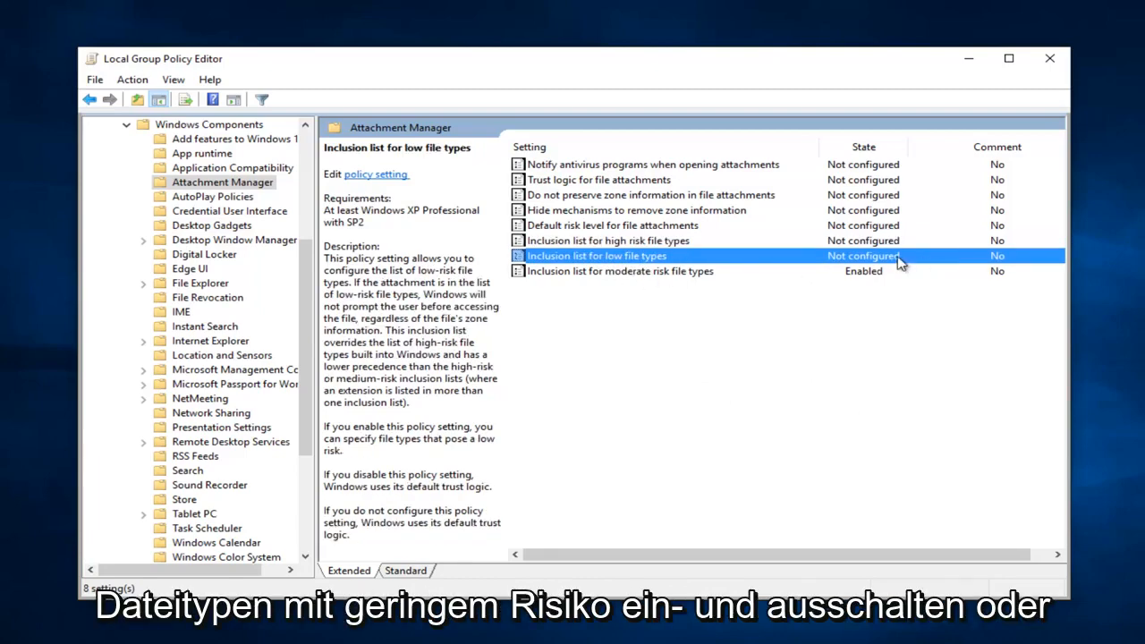
pyautogui.click(619, 270)
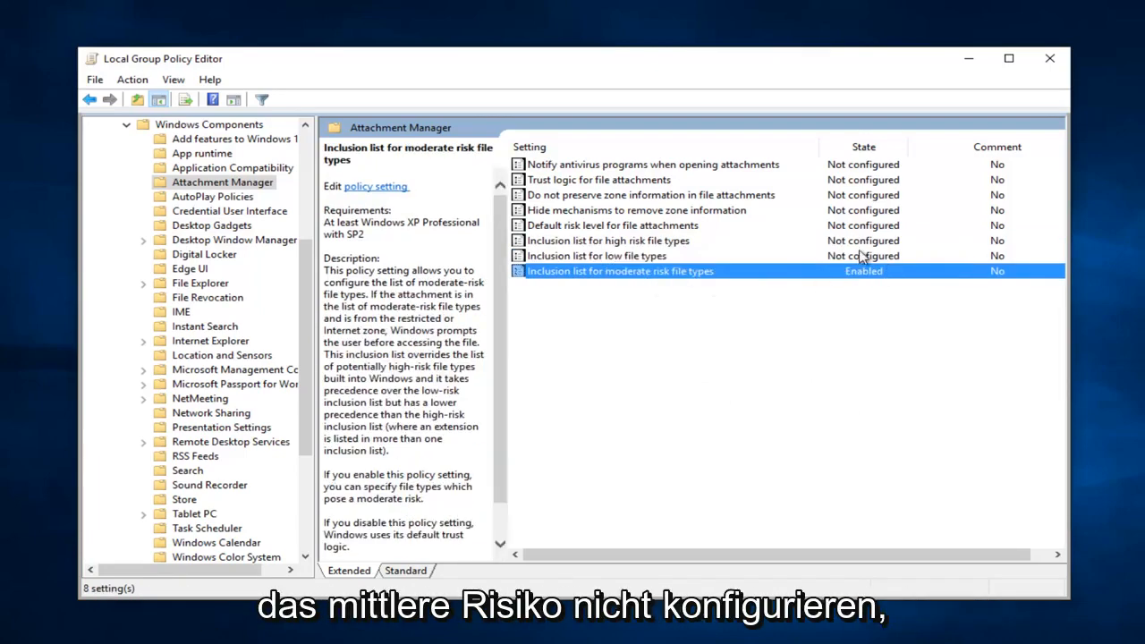
pyautogui.moveTo(676, 277)
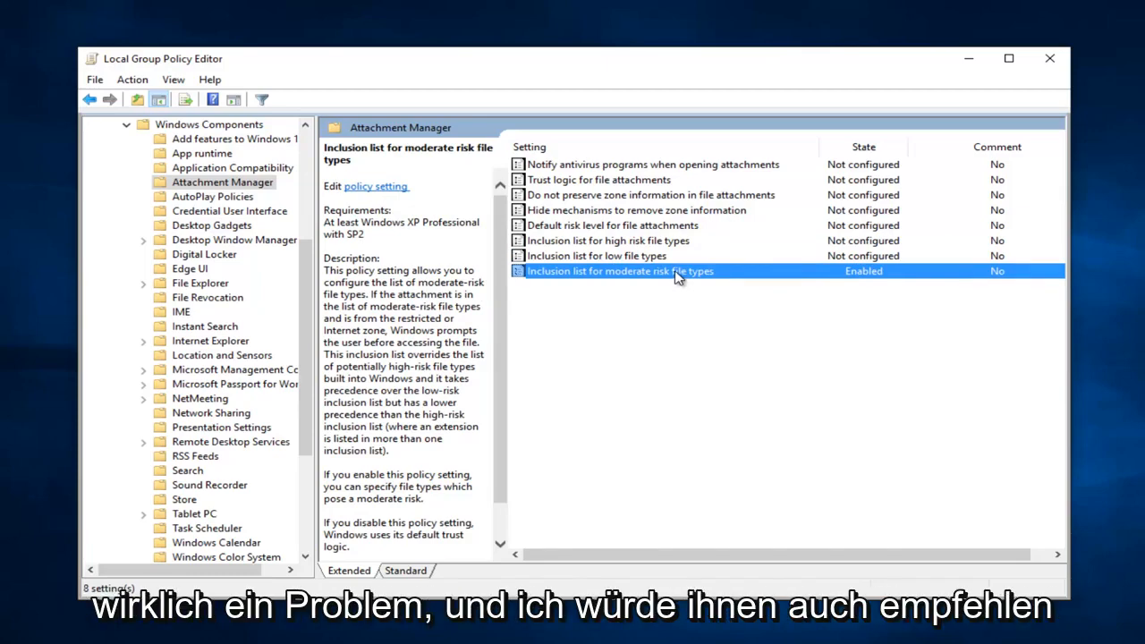
pyautogui.moveTo(831, 261)
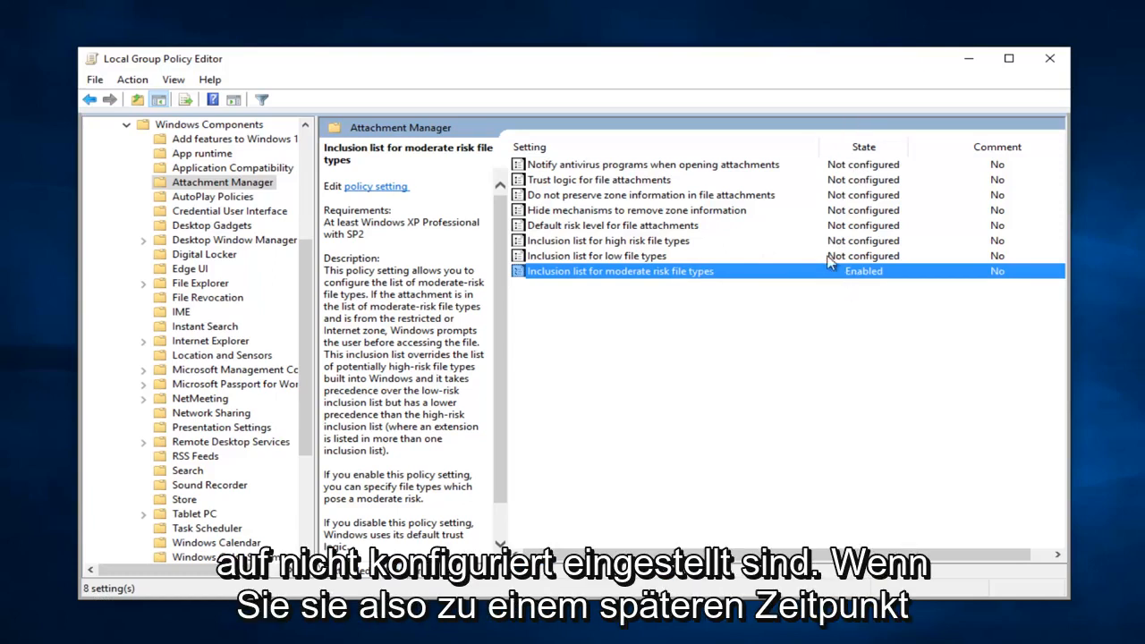
pyautogui.moveTo(784, 276)
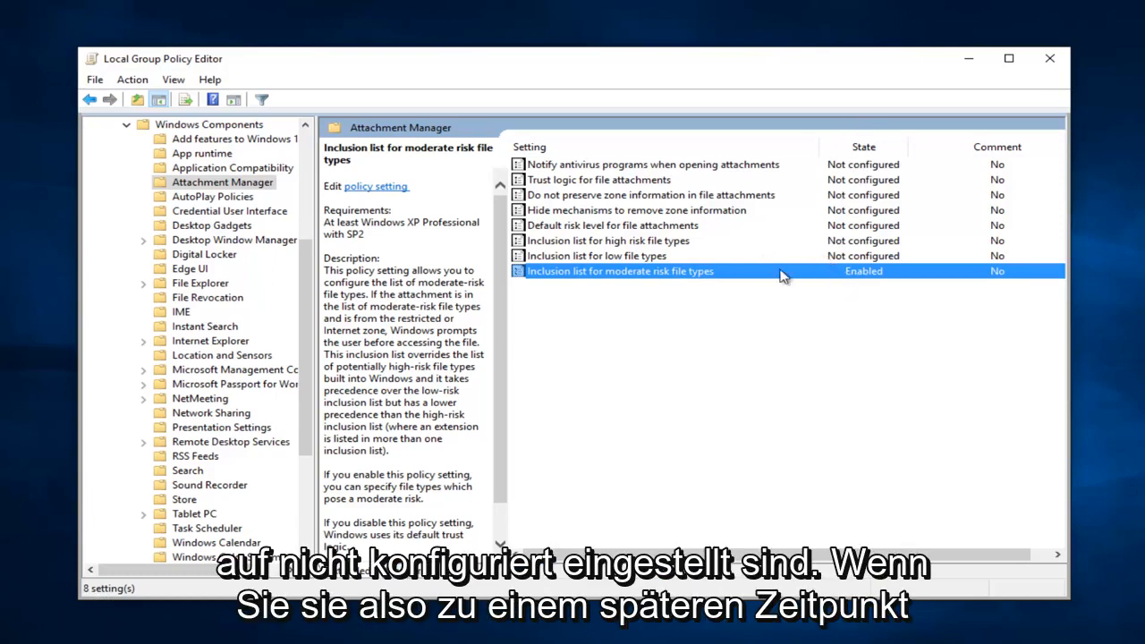